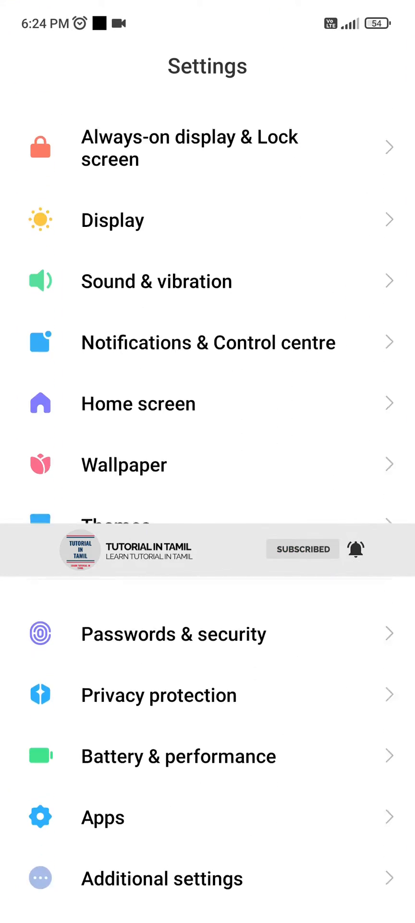
Reach the Default apps page via Apps > Manage apps and its three-dot menu
{"action": "left_click", "coordinate": [102, 817]}
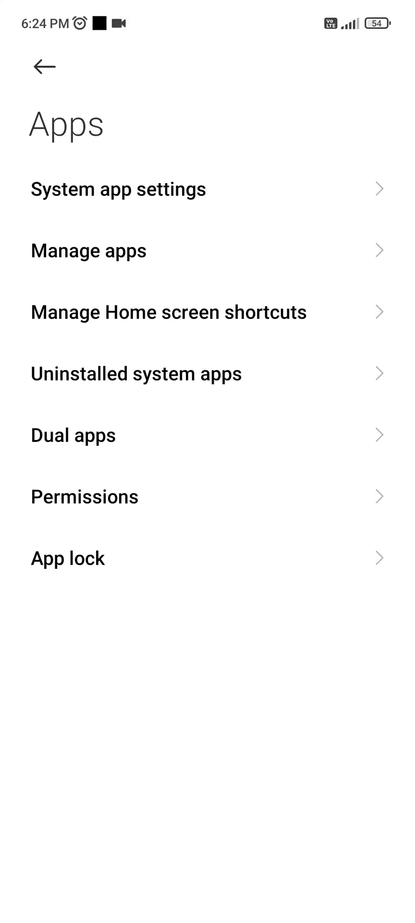
{"action": "left_click", "coordinate": [89, 250]}
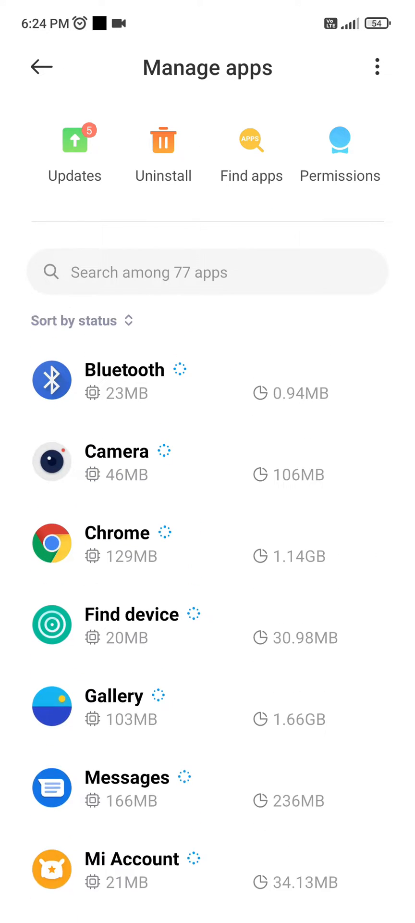
{"action": "left_click", "coordinate": [378, 67]}
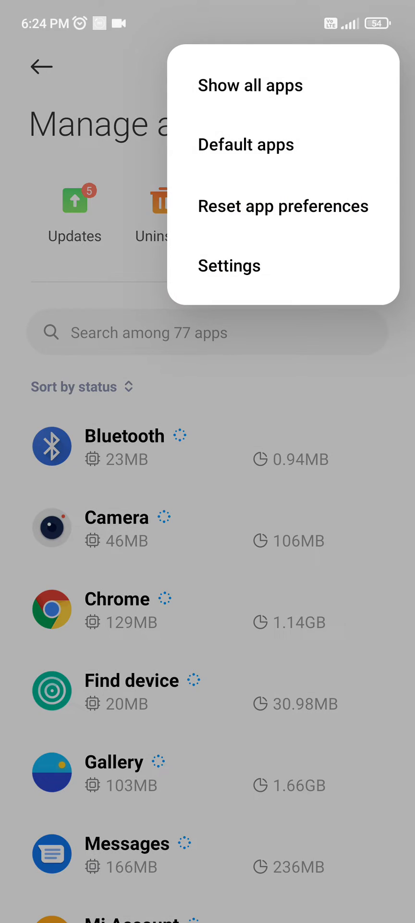
{"action": "left_click", "coordinate": [246, 144]}
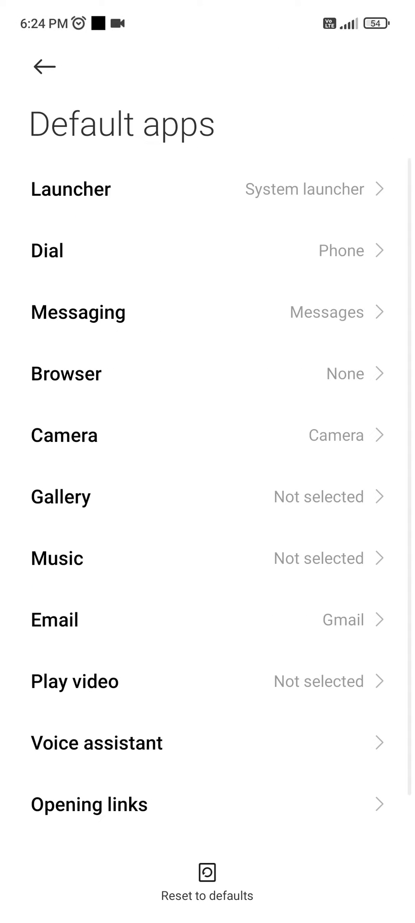
Back out to Manage apps and return to the home screen without changing any default
{"action": "left_click", "coordinate": [207, 250]}
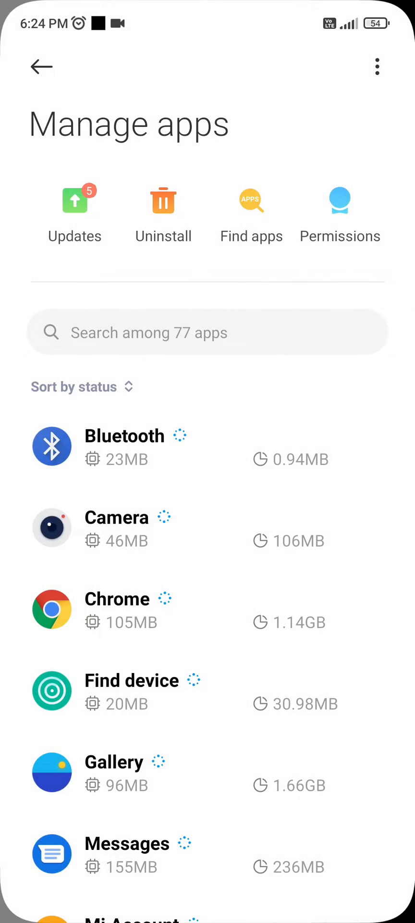
{"action": "key", "text": "HOME"}
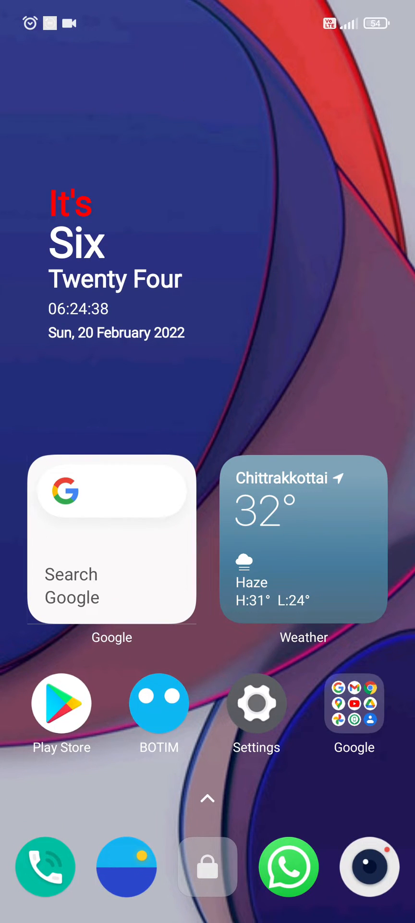
Launch Phone from the dock and browse Contacts before returning to Call history
{"action": "left_click", "coordinate": [45, 867]}
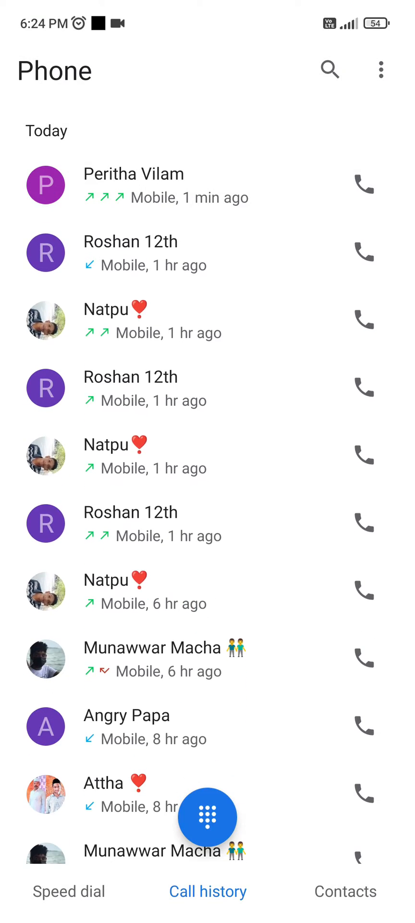
{"action": "scroll", "scroll_direction": "down", "scroll_amount": 3}
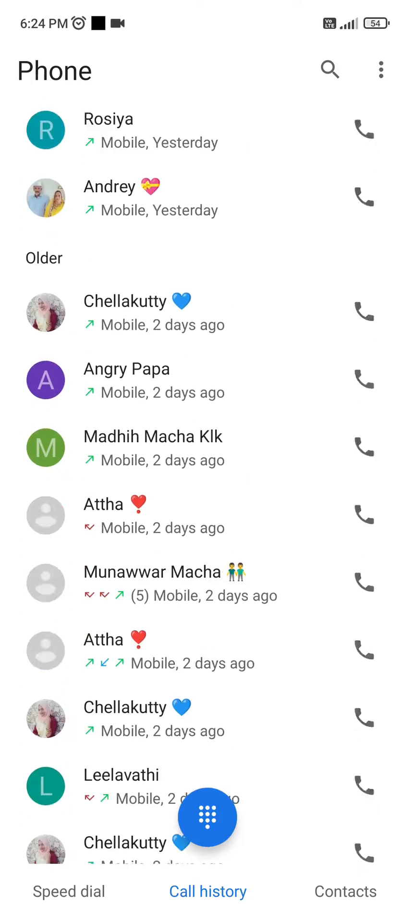
{"action": "left_click", "coordinate": [345, 890]}
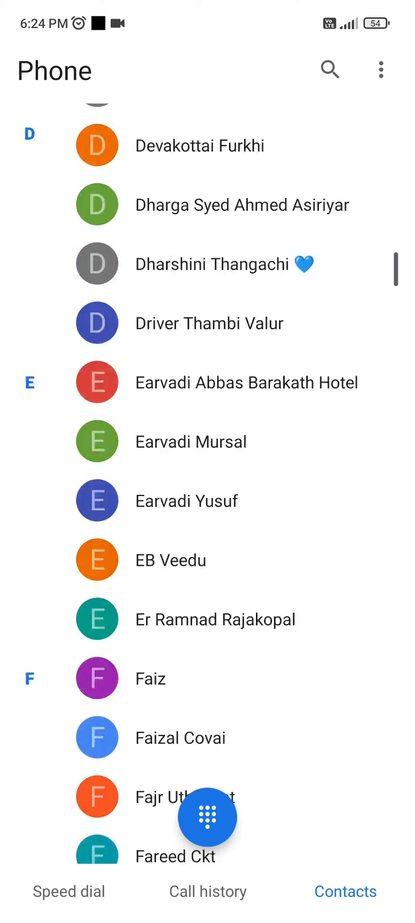
{"action": "scroll", "scroll_direction": "down", "scroll_amount": 3}
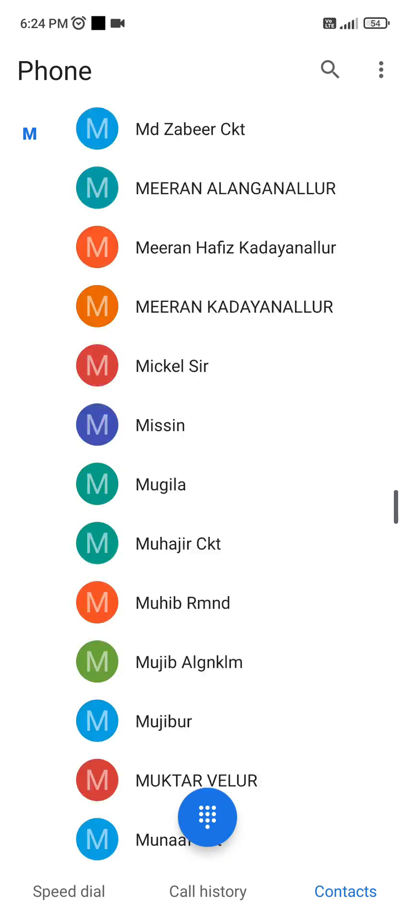
{"action": "left_click", "coordinate": [207, 891]}
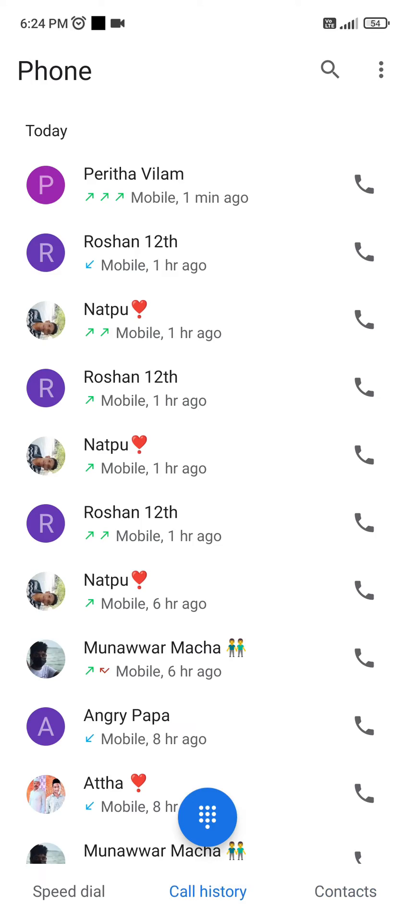
Call a recent entry from Call history, then hang up with the red button
{"action": "left_click", "coordinate": [365, 321]}
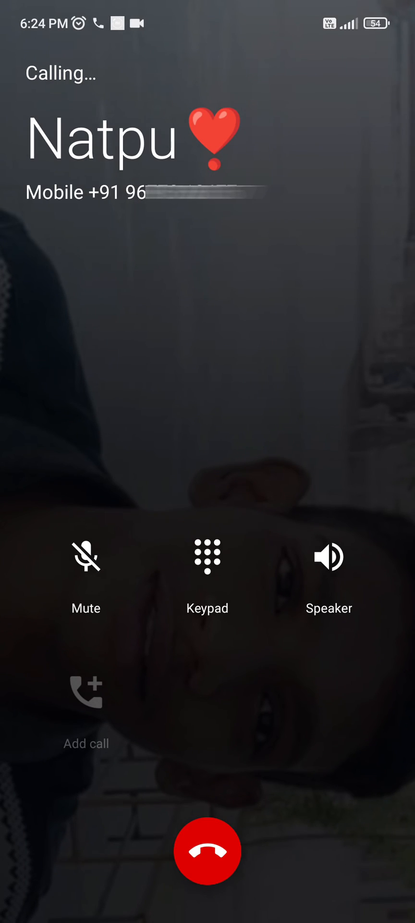
{"action": "left_click", "coordinate": [207, 852]}
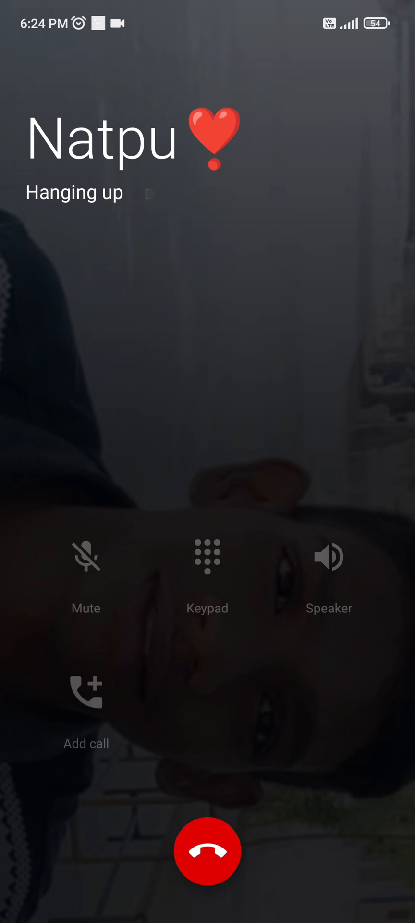